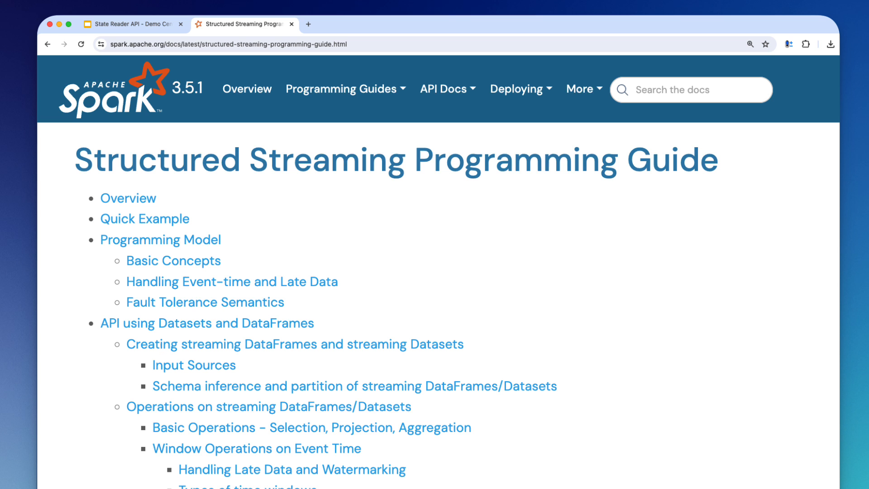
Step: Scroll the Structured Streaming Guide contents to the Operations on streaming DataFrames entries
scroll(down, 3)
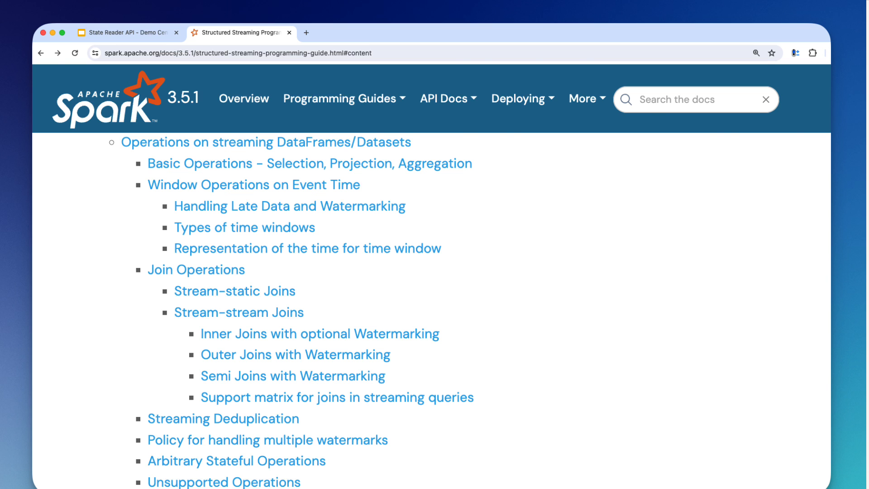
click(128, 33)
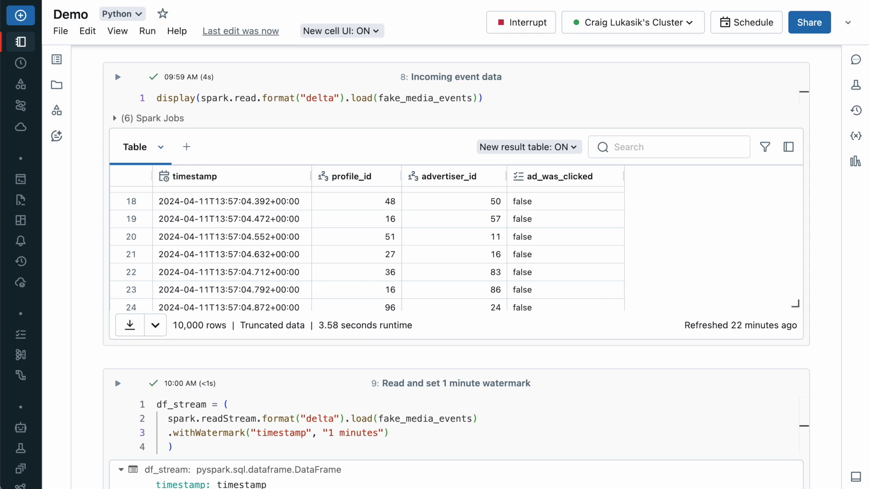
double_click(426, 98)
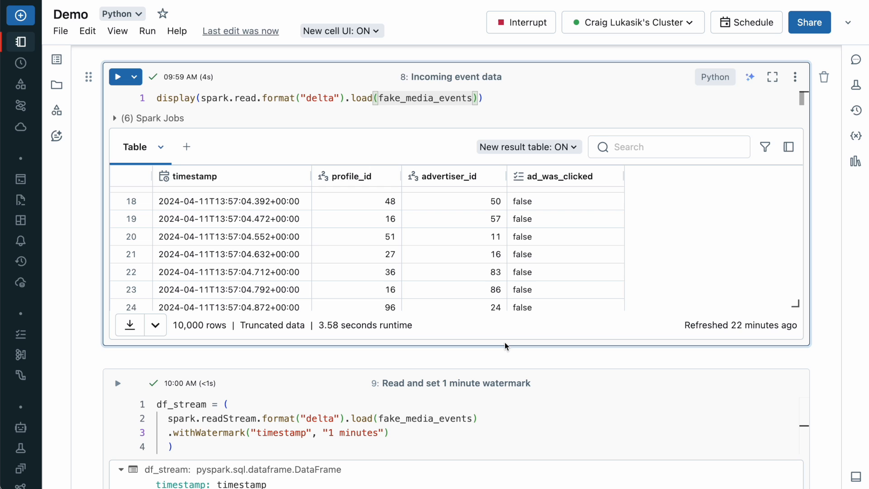
scroll(down, 3)
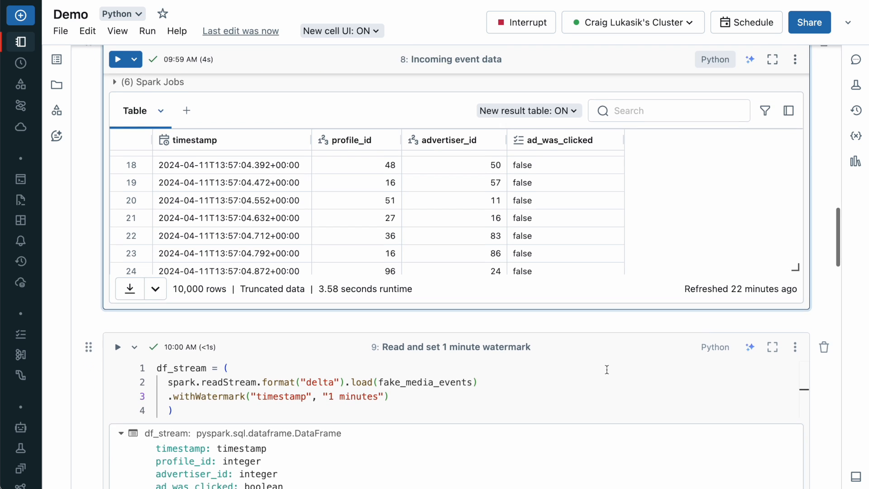
scroll(down, 3)
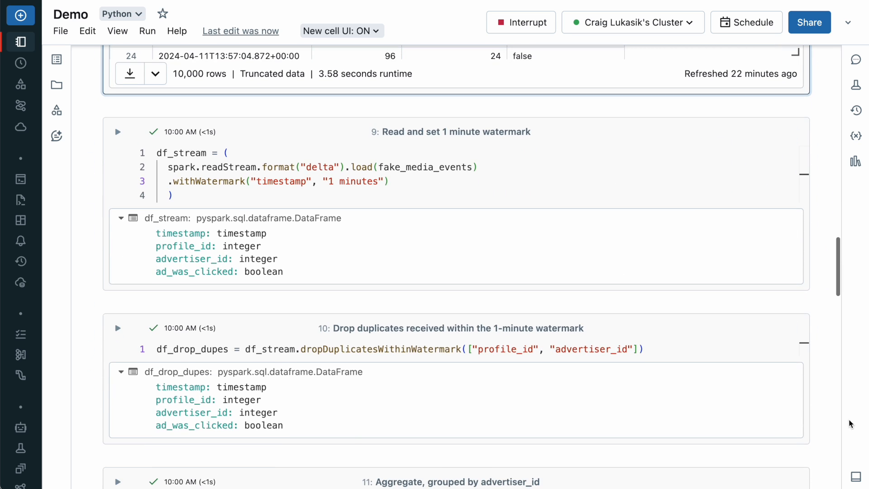
scroll(down, 3)
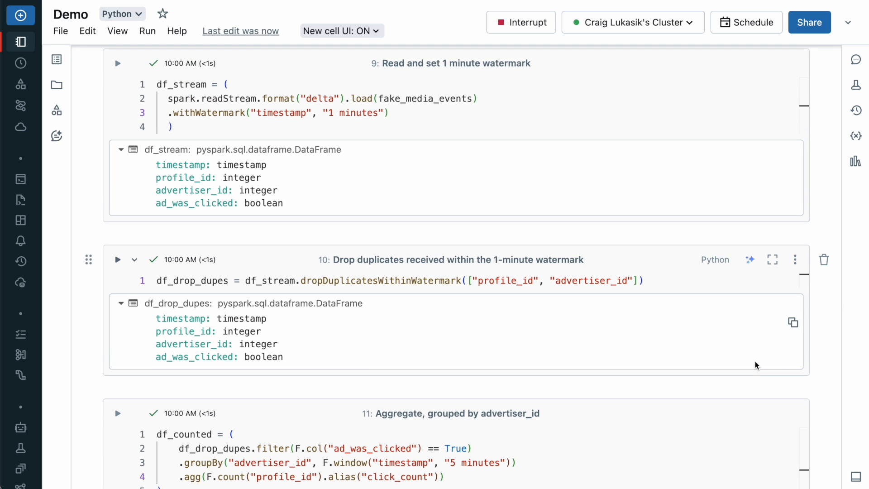
mouse_move(327, 153)
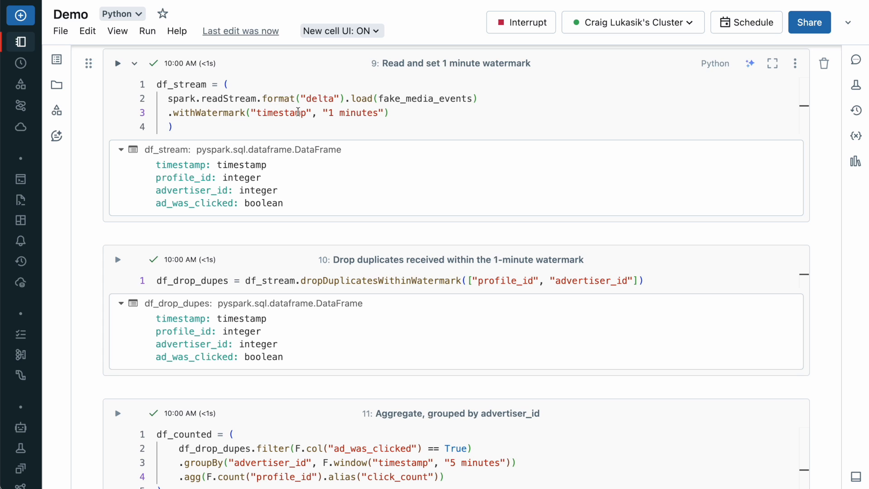
scroll(down, 3)
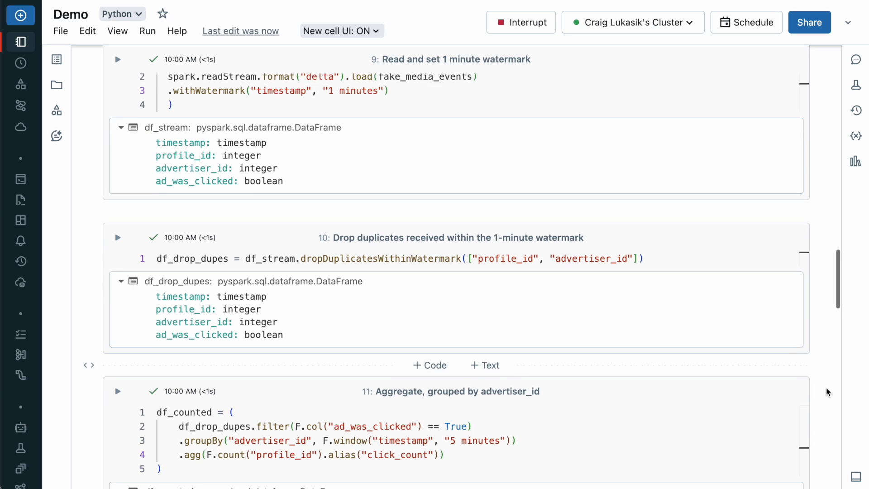
scroll(down, 3)
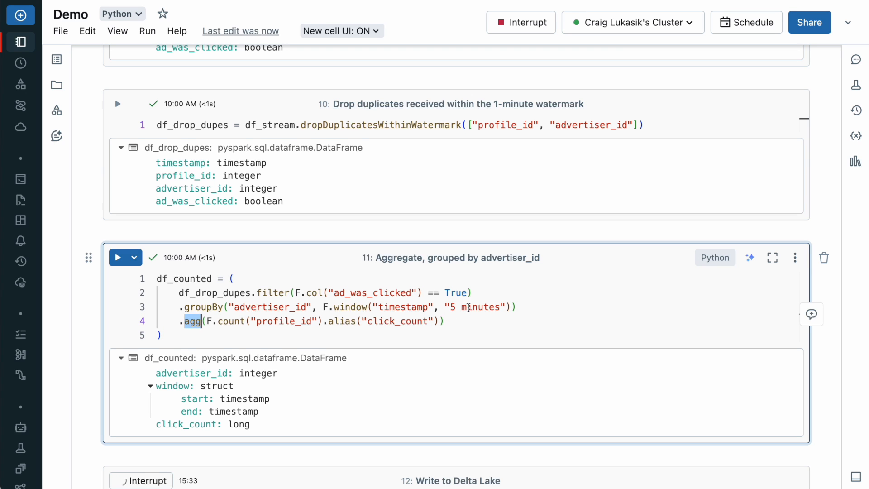
double_click(481, 307)
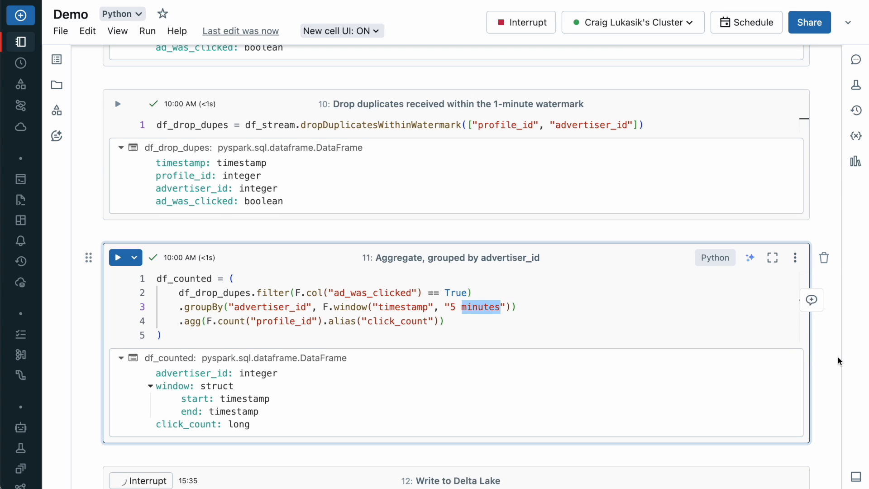
scroll(down, 3)
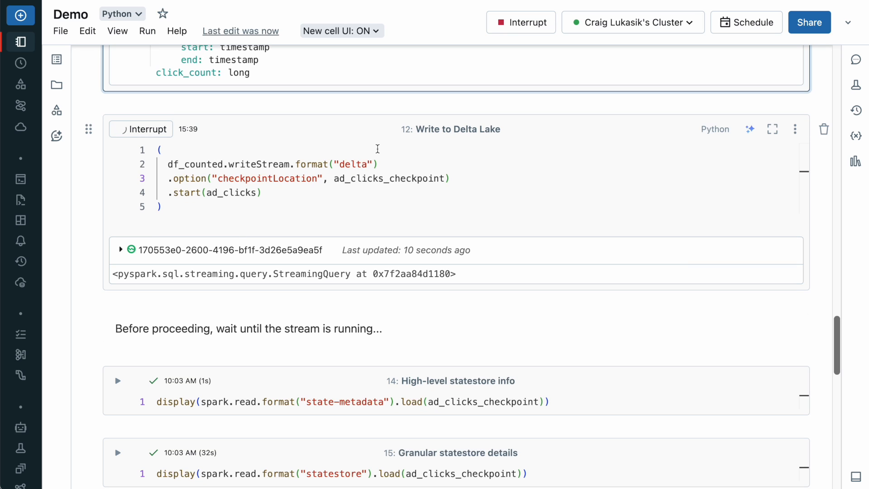
double_click(390, 178)
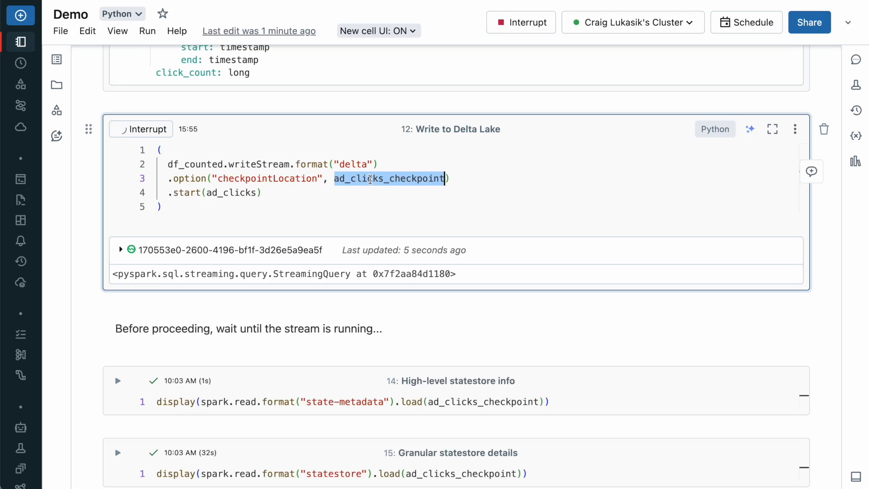
mouse_move(553, 318)
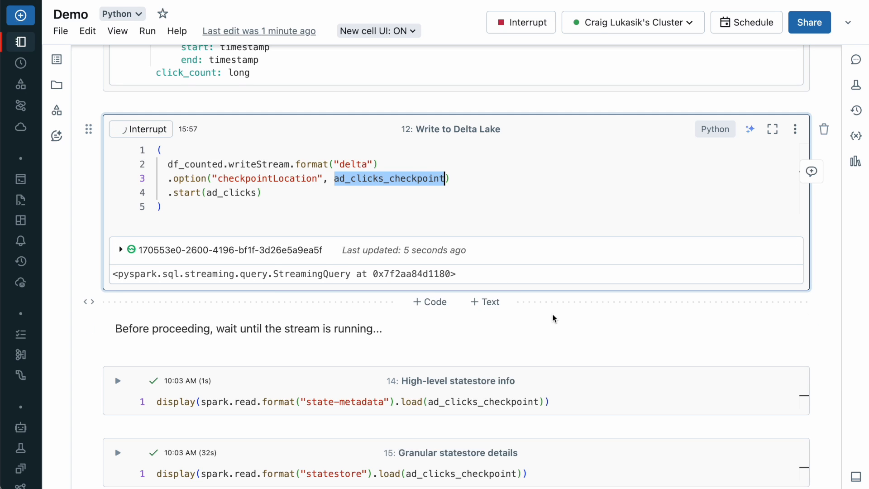
scroll(down, 3)
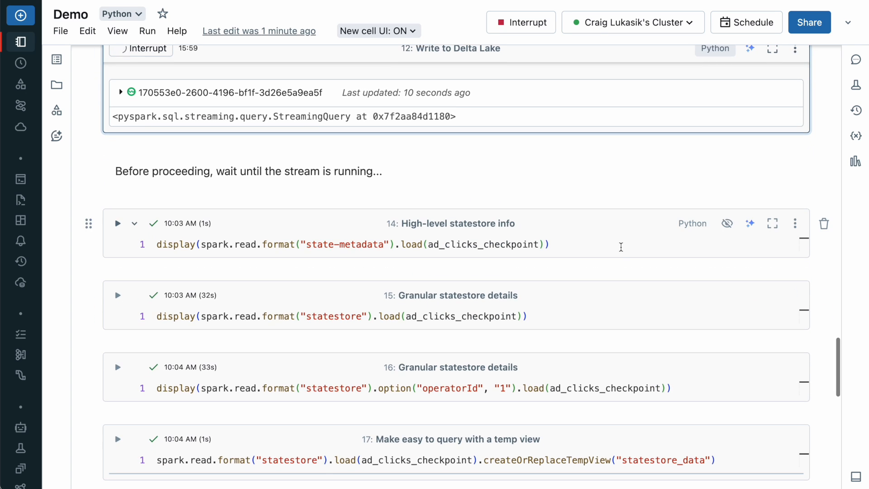
Step: Scroll to cell 14's state-metadata table showing stateStoreSave and dedupeWithinWatermark, 200 partitions each
scroll(down, 3)
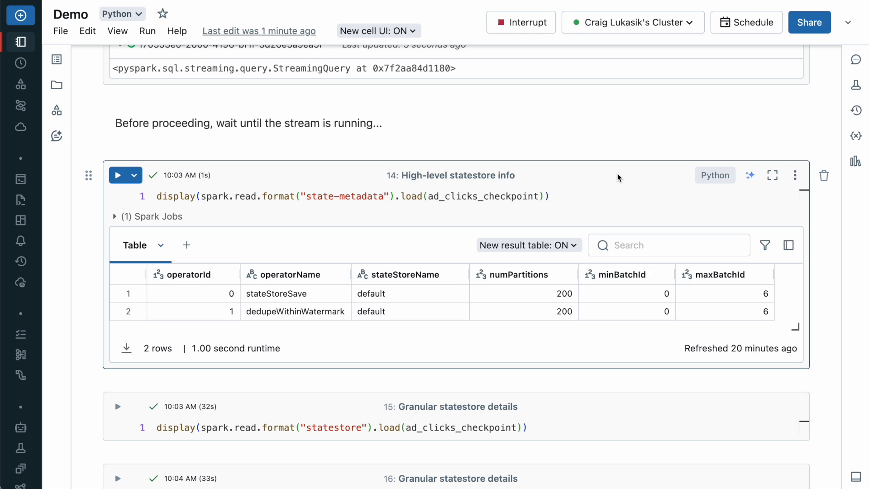
mouse_move(287, 314)
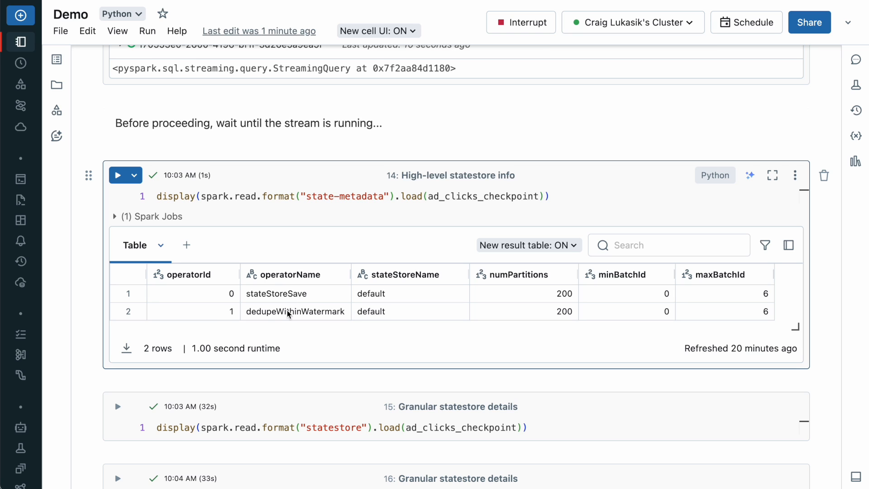
mouse_move(298, 252)
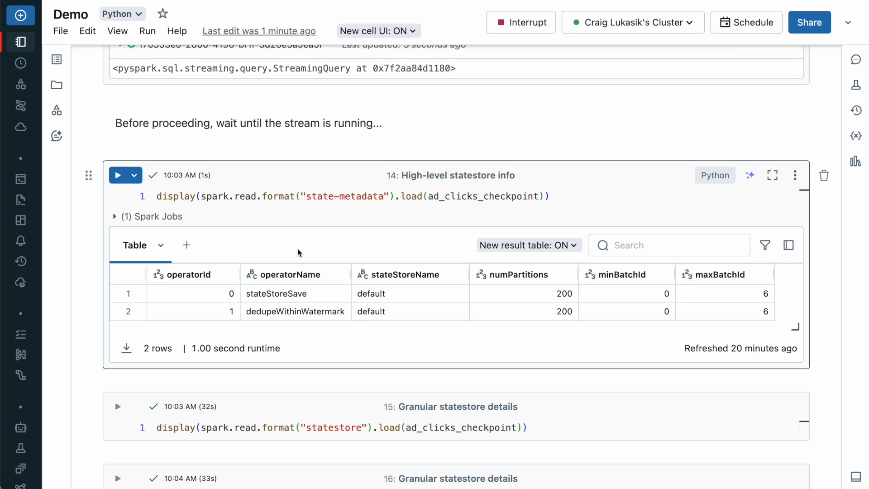
mouse_move(555, 314)
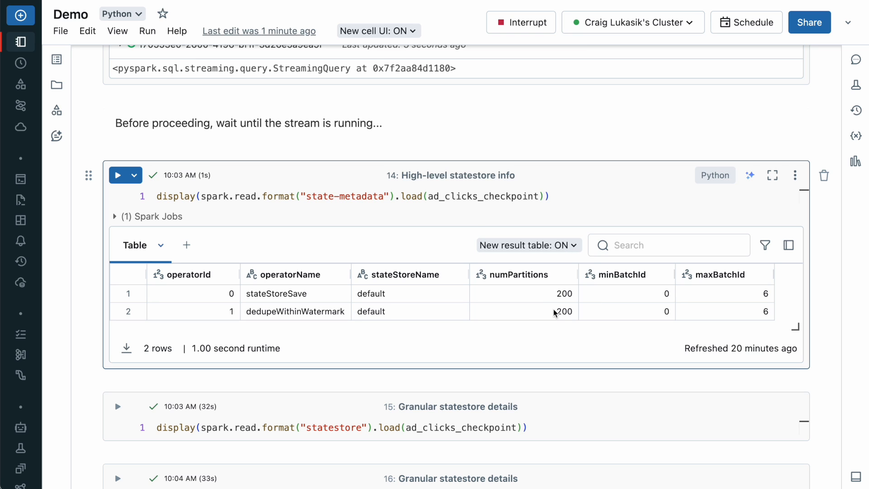
mouse_move(553, 299)
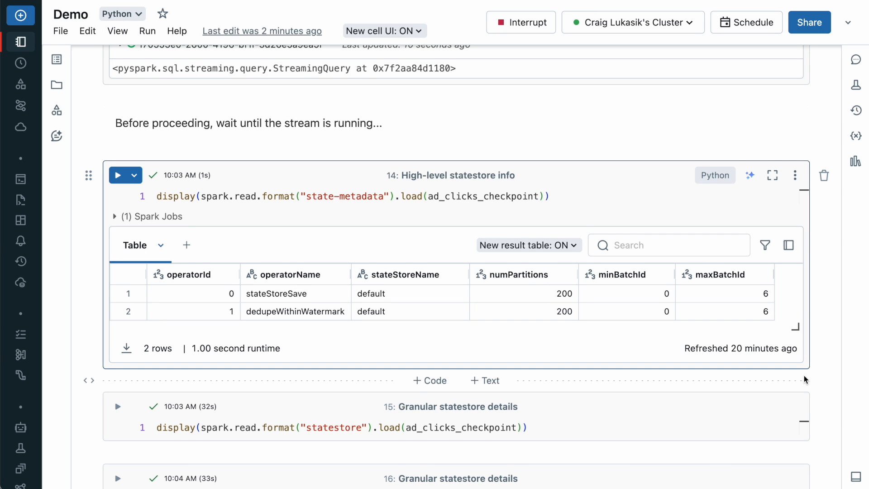
Step: Expand row 3's key and value in cell 15: advertiser 53, 14:00–14:05 window, count 5
scroll(down, 3)
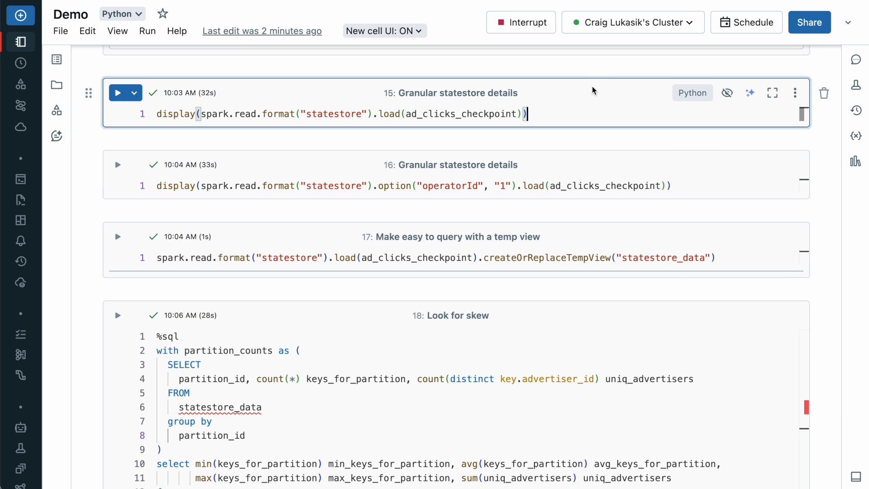
click(117, 92)
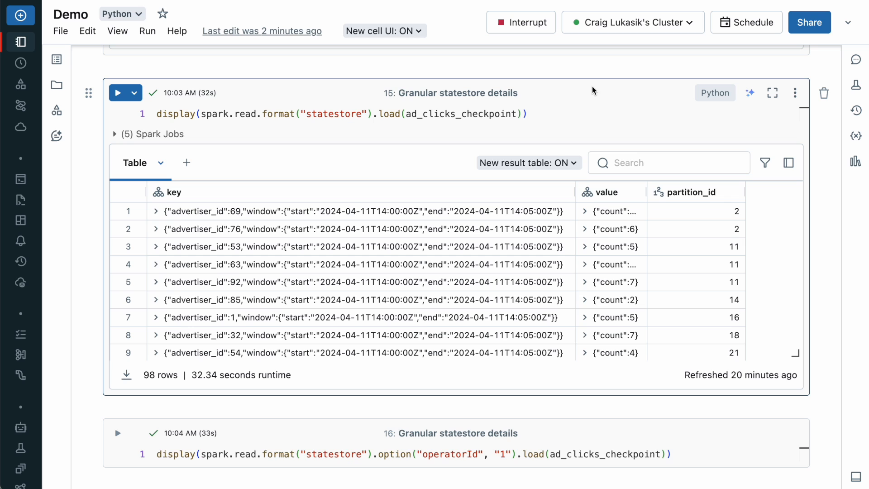
mouse_move(157, 251)
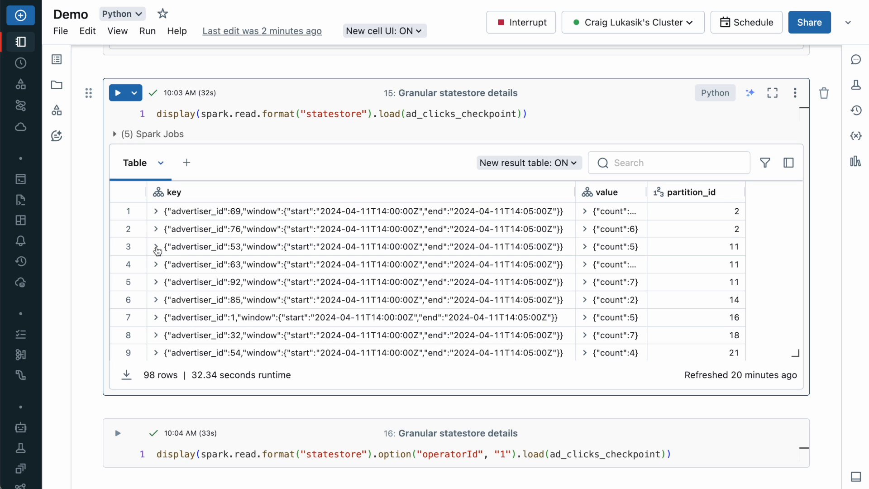
click(156, 247)
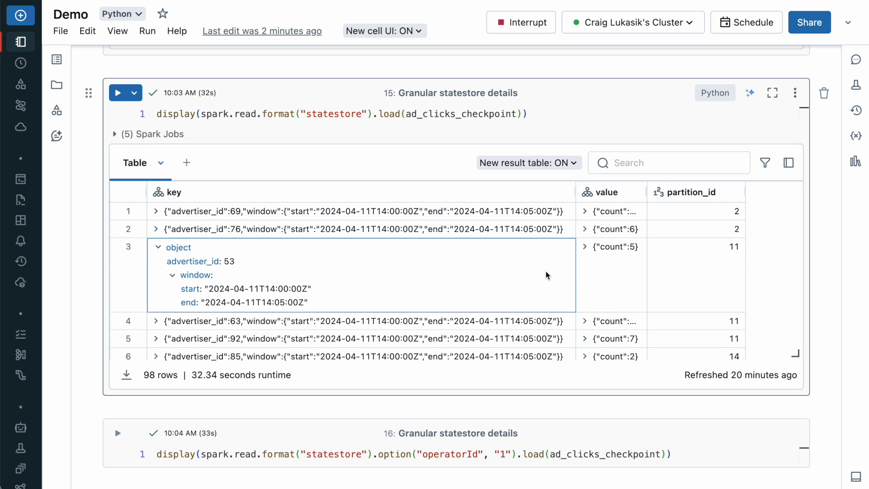
click(585, 247)
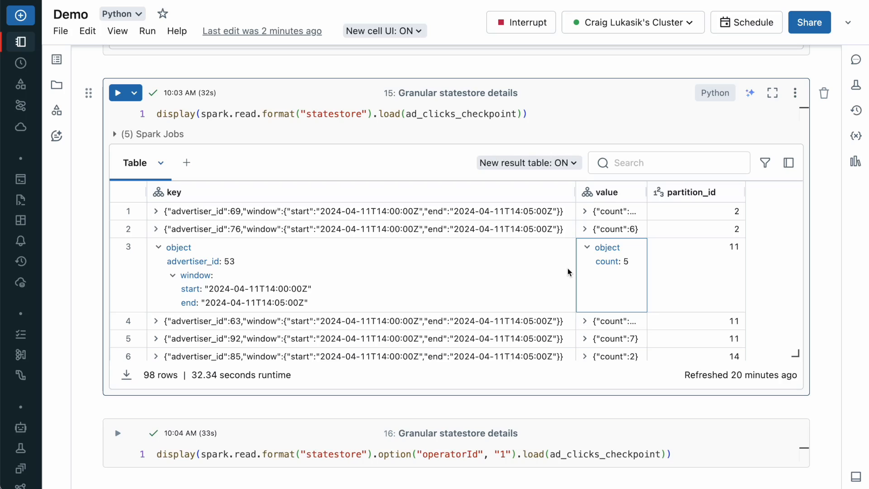
mouse_move(596, 391)
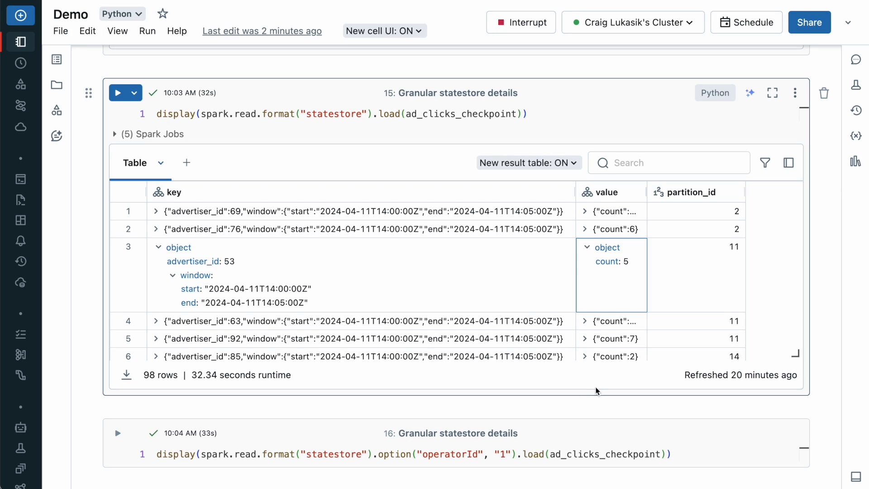
mouse_move(498, 168)
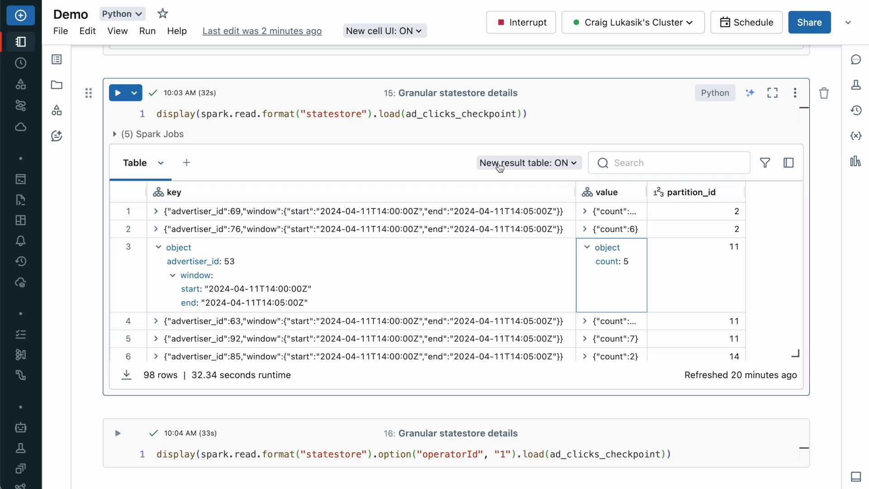
Step: Scroll through cell 16's 4,176 profile–advertiser state rows with their expiration timestamps
scroll(down, 3)
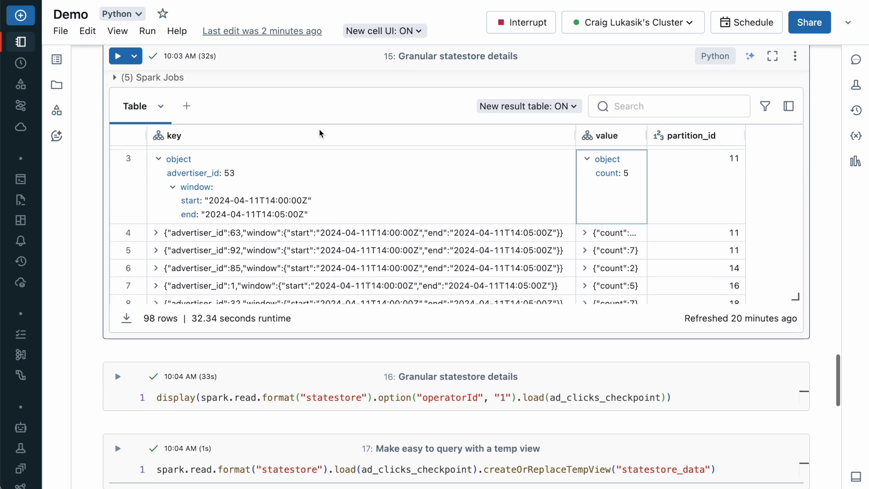
scroll(down, 3)
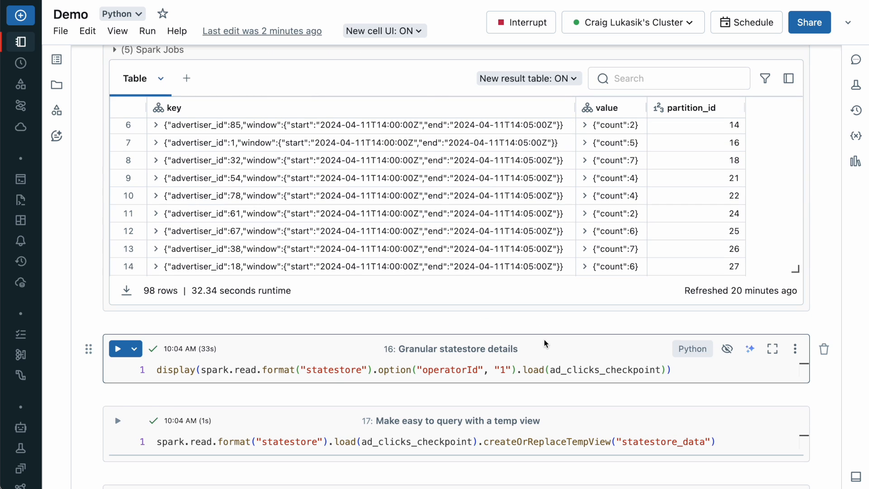
scroll(down, 3)
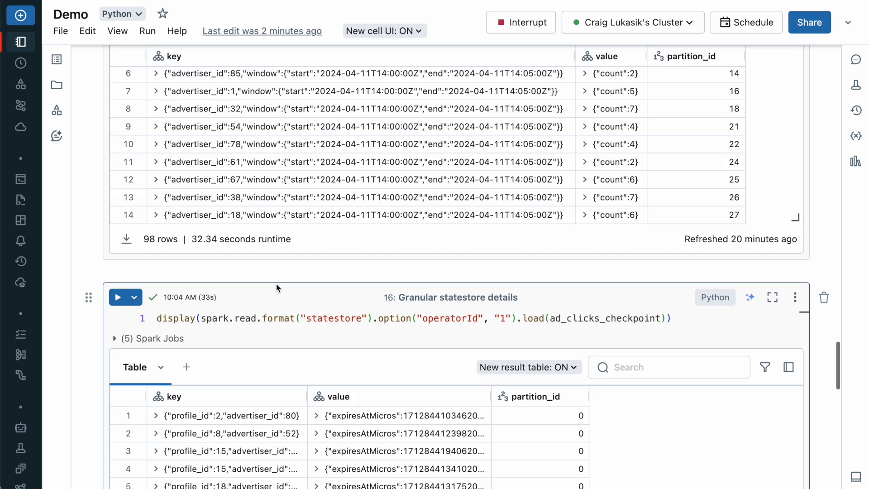
scroll(down, 3)
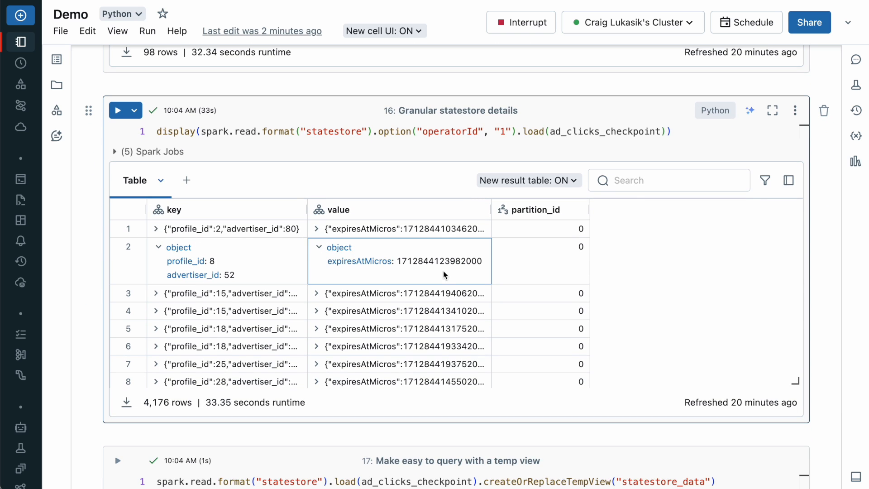
mouse_move(720, 289)
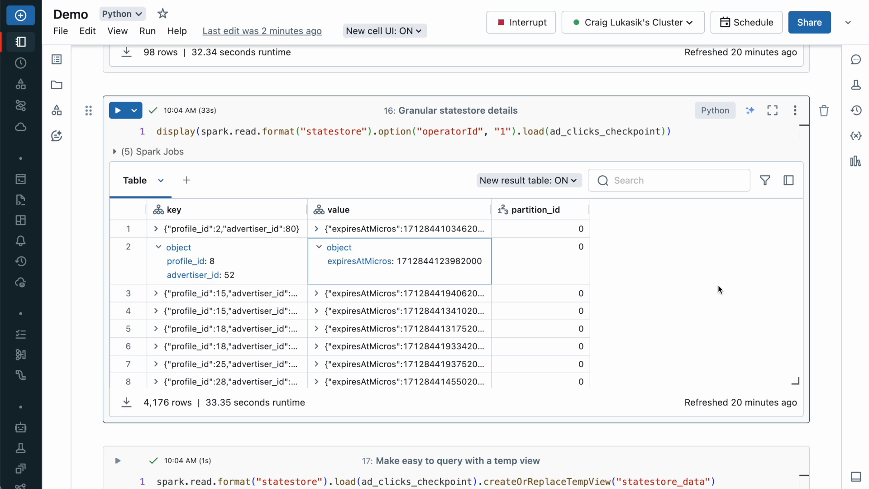
mouse_move(803, 312)
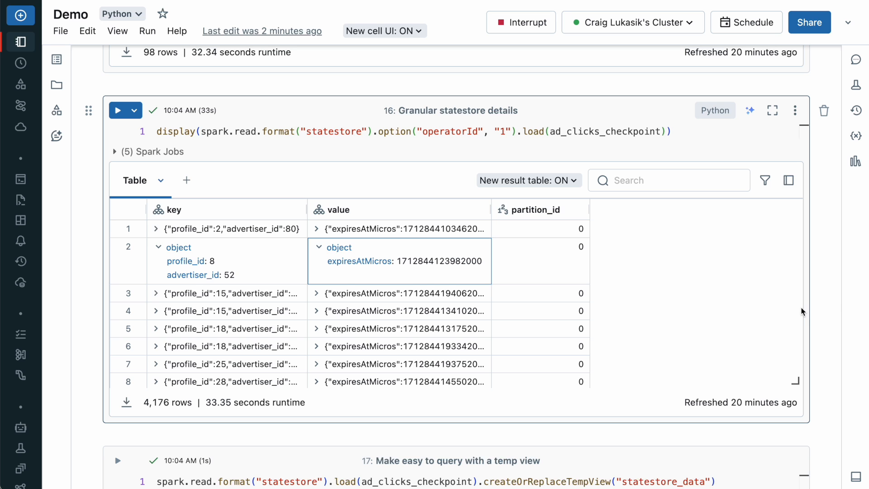
scroll(down, 3)
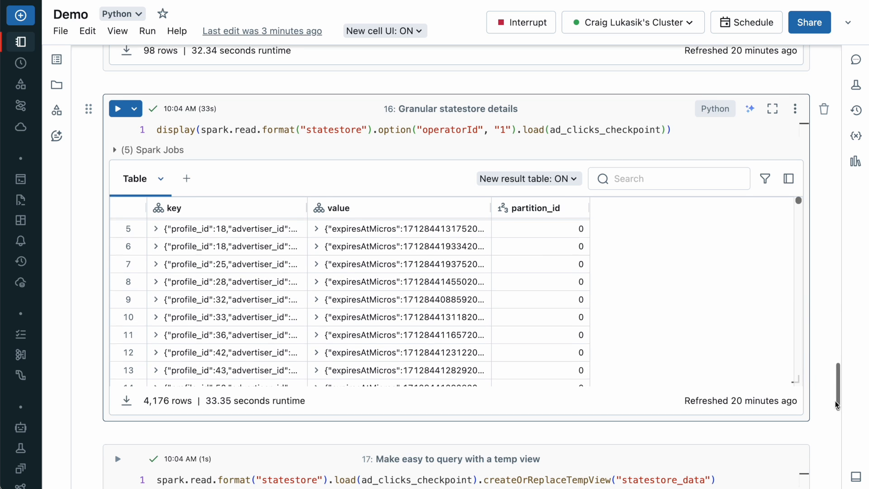
Step: Highlight the createOrReplaceTempView call in cell 17
scroll(down, 3)
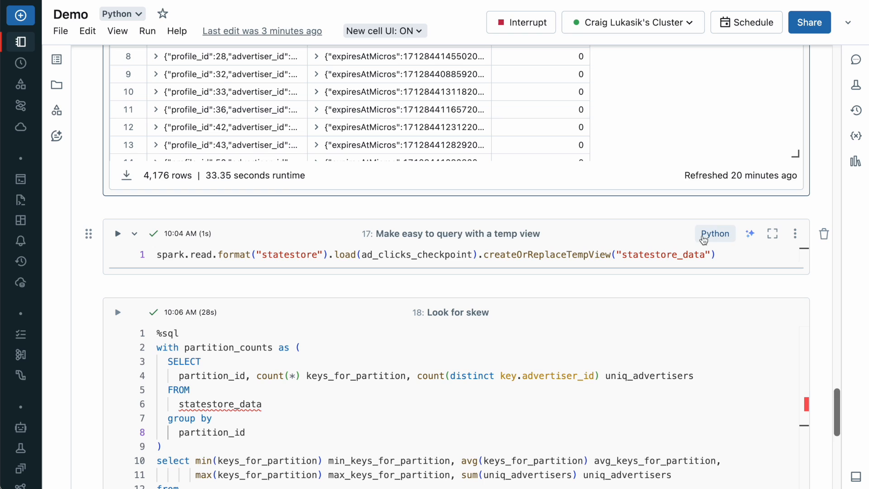
click(518, 254)
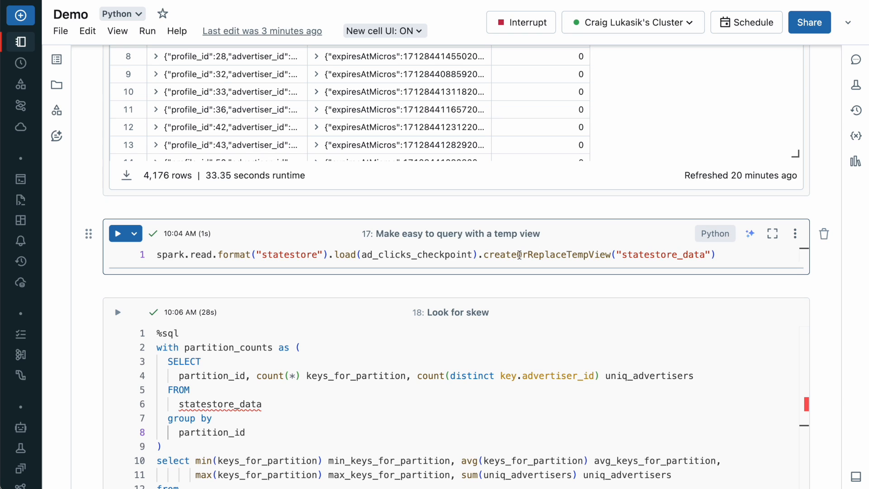
double_click(546, 254)
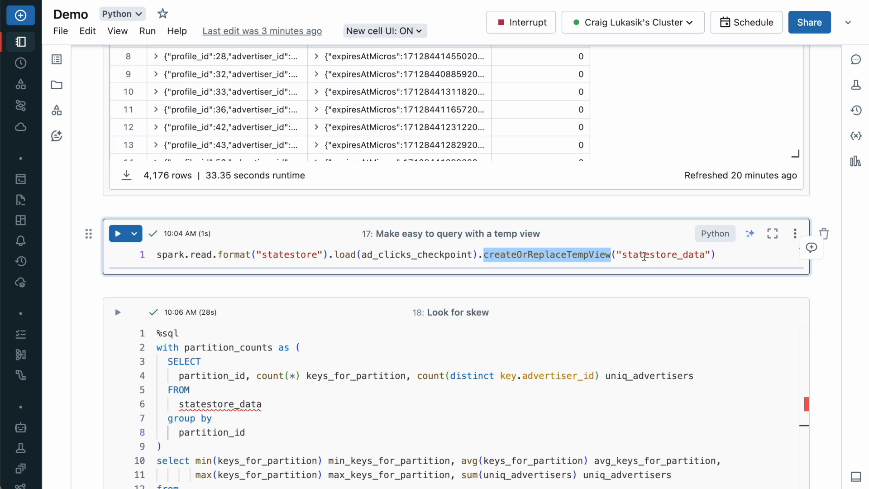
Step: Scroll to the 'Look for skew' SQL result: 1–4 keys per partition, 98 advertisers
scroll(down, 3)
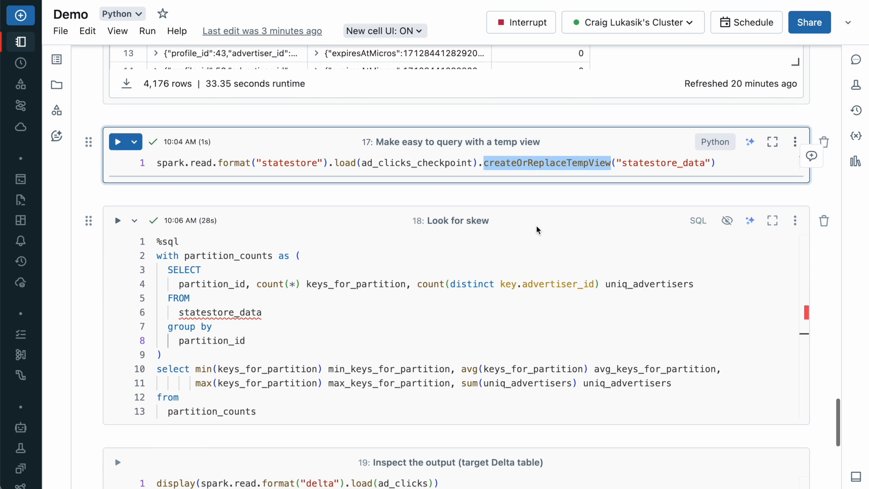
scroll(down, 3)
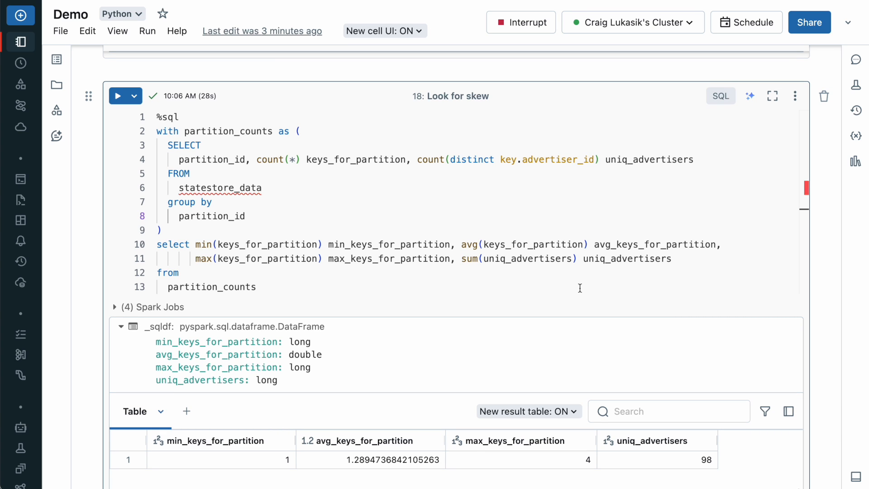
scroll(down, 3)
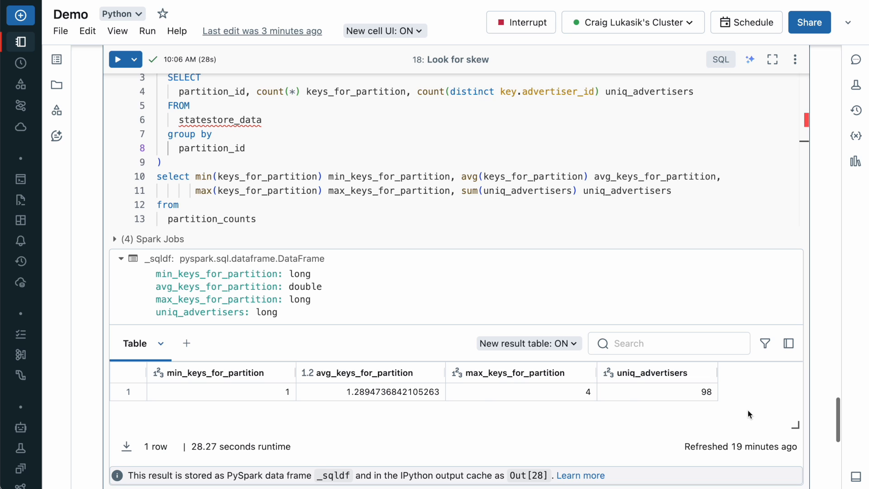
scroll(down, 3)
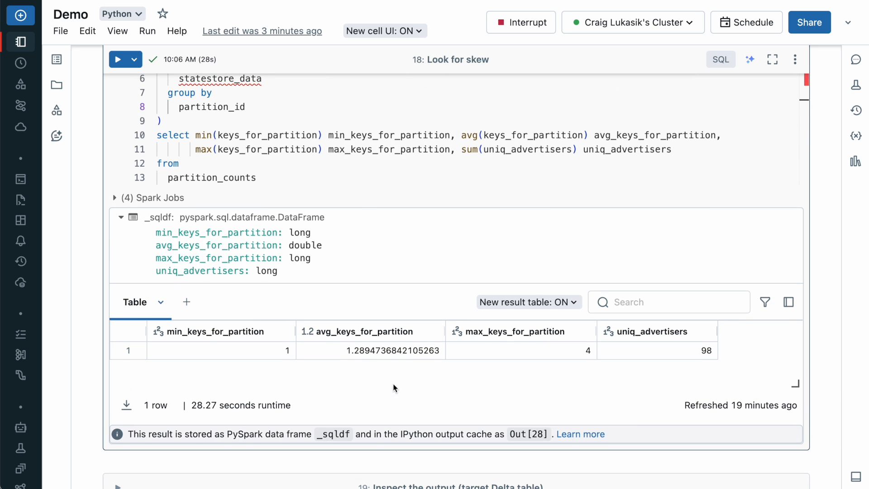
scroll(up, 3)
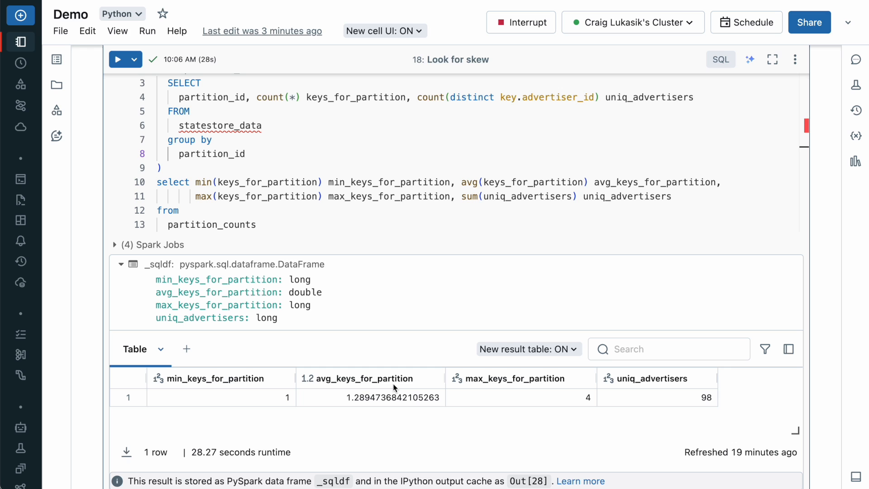